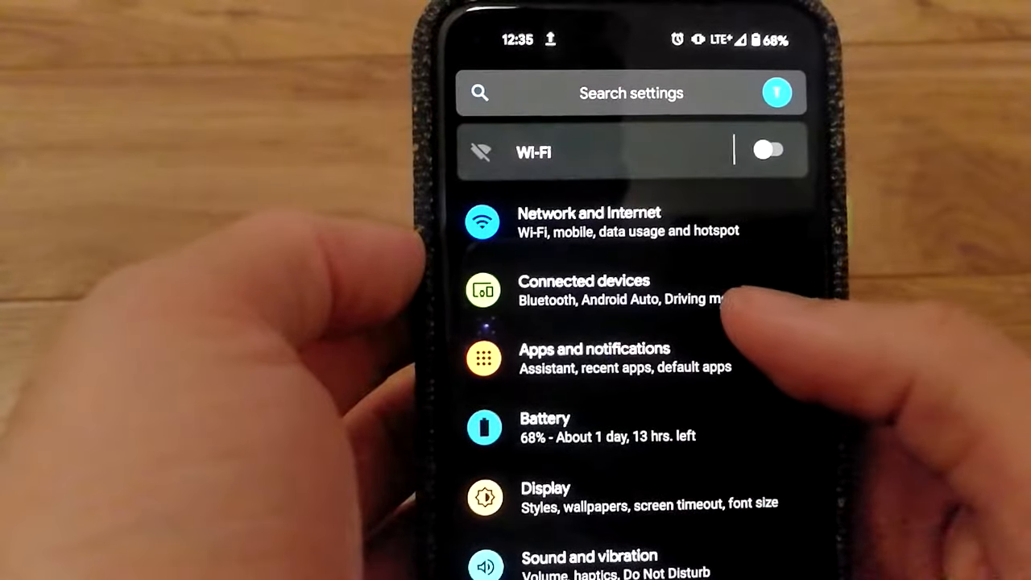
Go to Connected devices and begin pairing a new Bluetooth device
{"action": "left_click", "coordinate": [599, 290]}
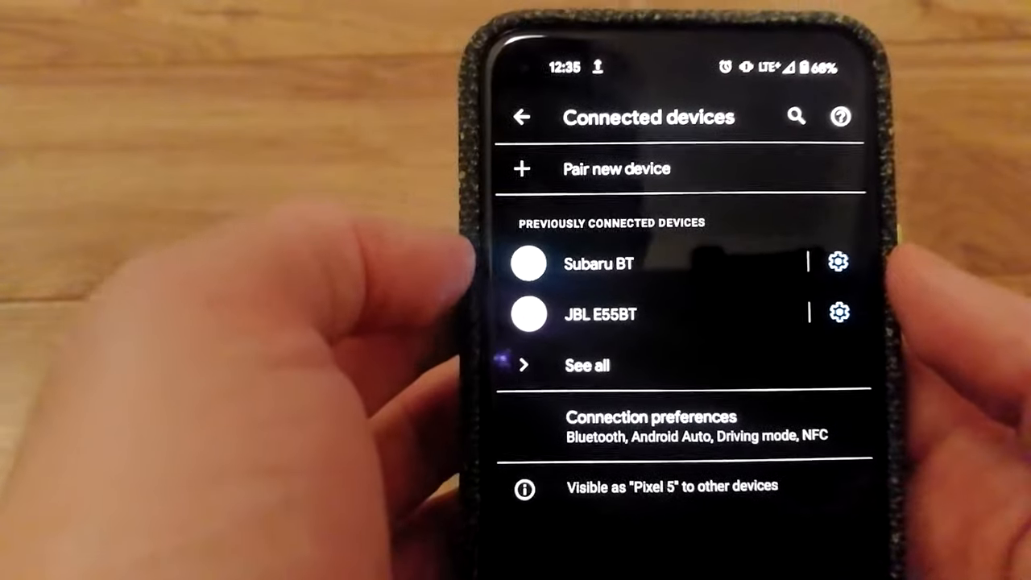
{"action": "left_click", "coordinate": [619, 169]}
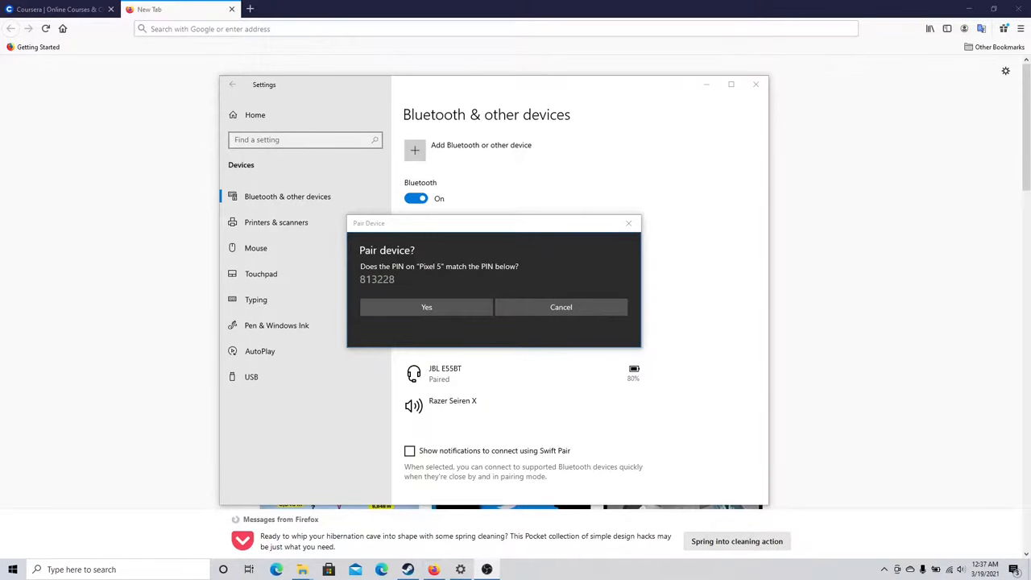
{"action": "mouse_move", "coordinate": [425, 357]}
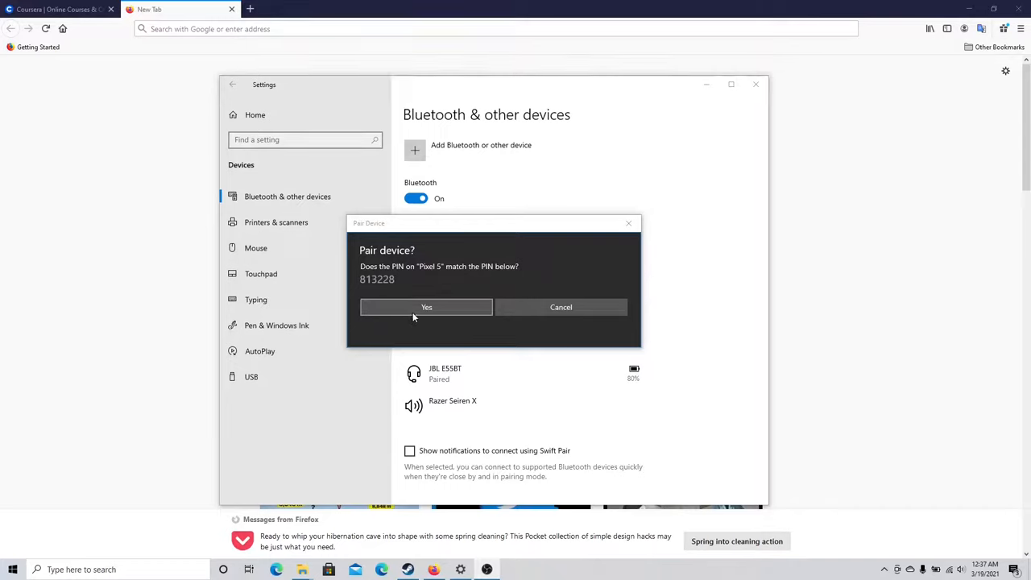
Confirm the matching PIN so the laptop pairs with the Pixel 5
{"action": "left_click", "coordinate": [426, 306]}
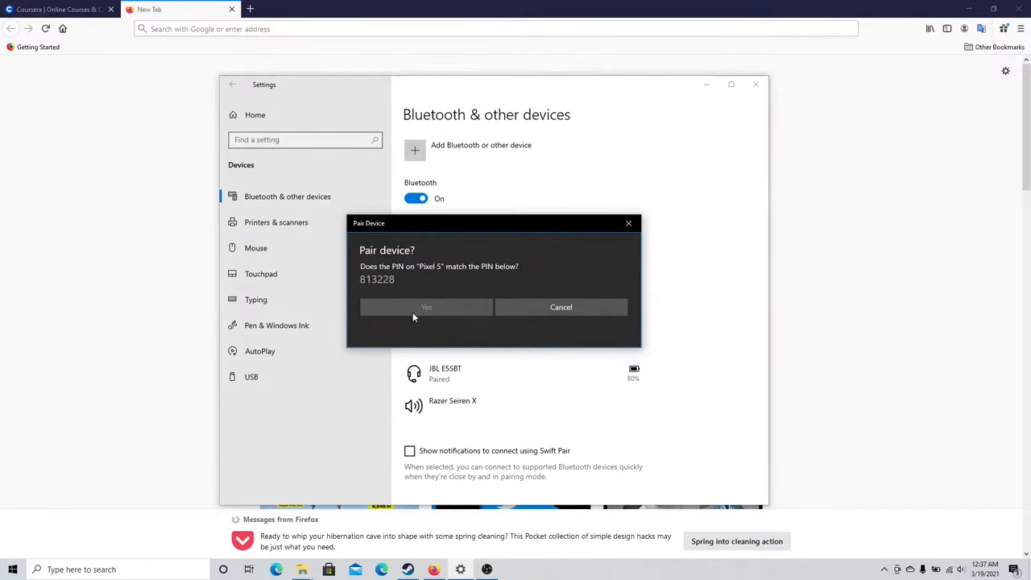
{"action": "left_click", "coordinate": [425, 306]}
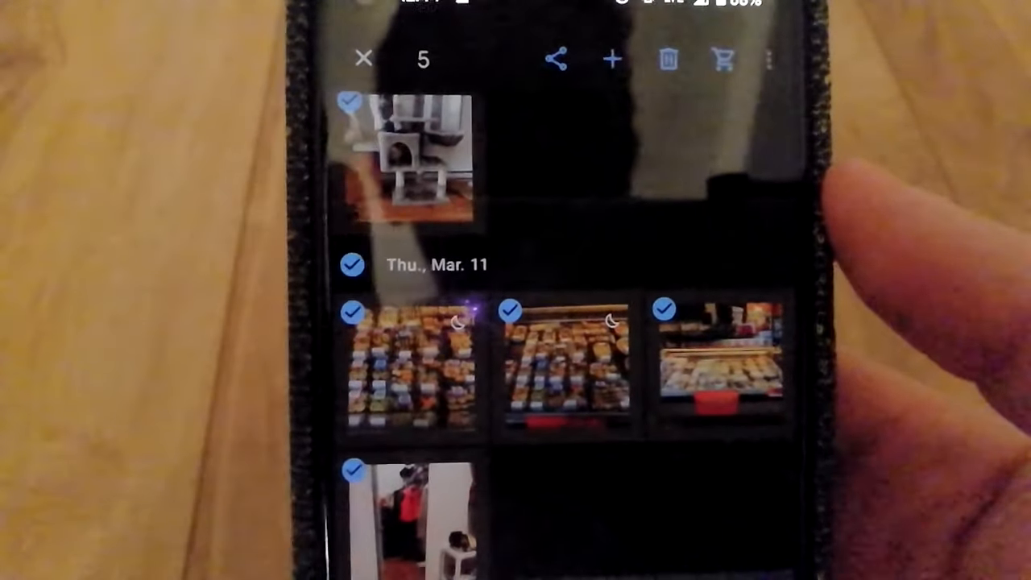
Share the five selected photos to another app, then return to the library
{"action": "left_click", "coordinate": [561, 58]}
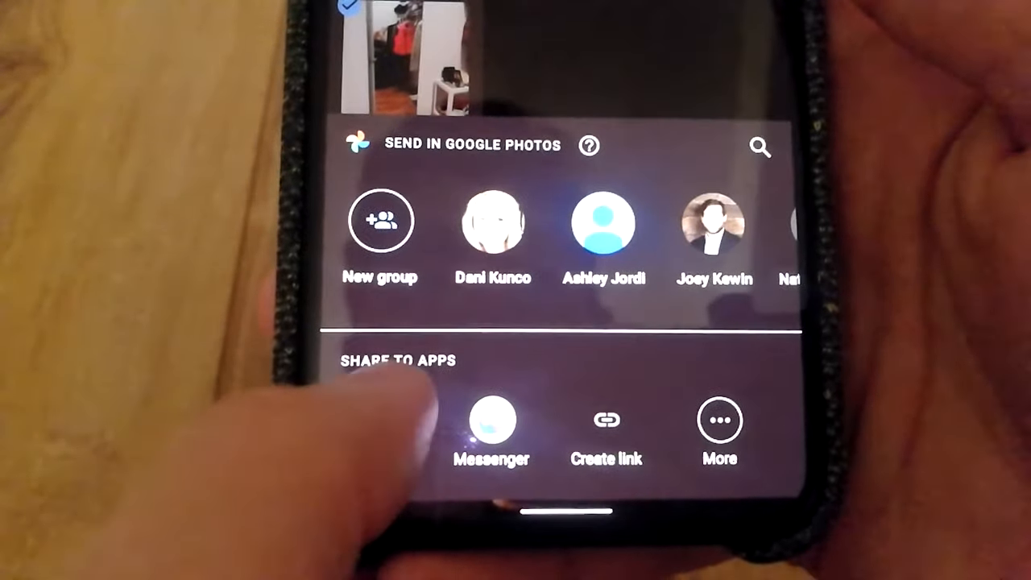
{"action": "left_click", "coordinate": [718, 422]}
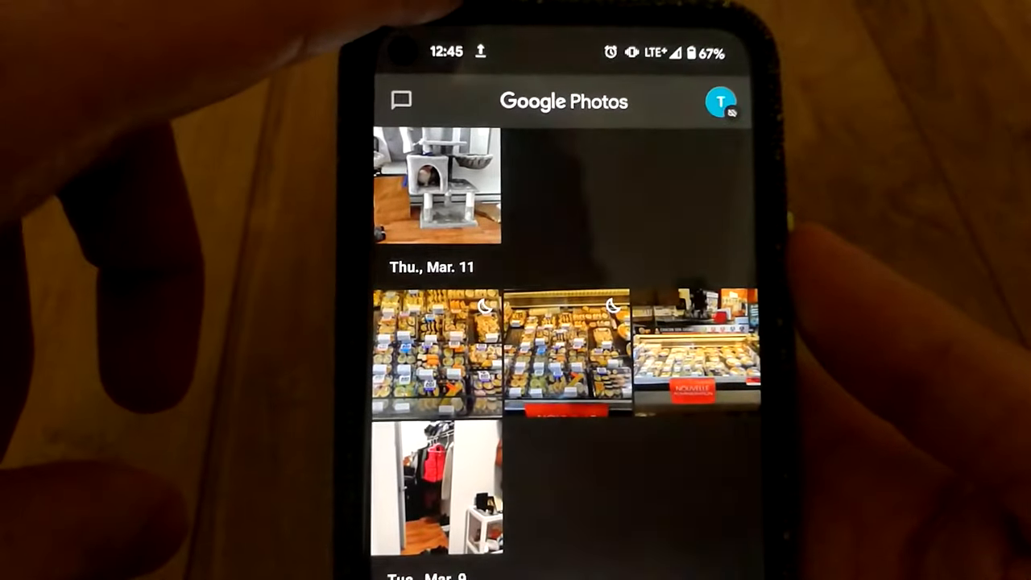
{"action": "scroll", "scroll_direction": "down", "scroll_amount": 3}
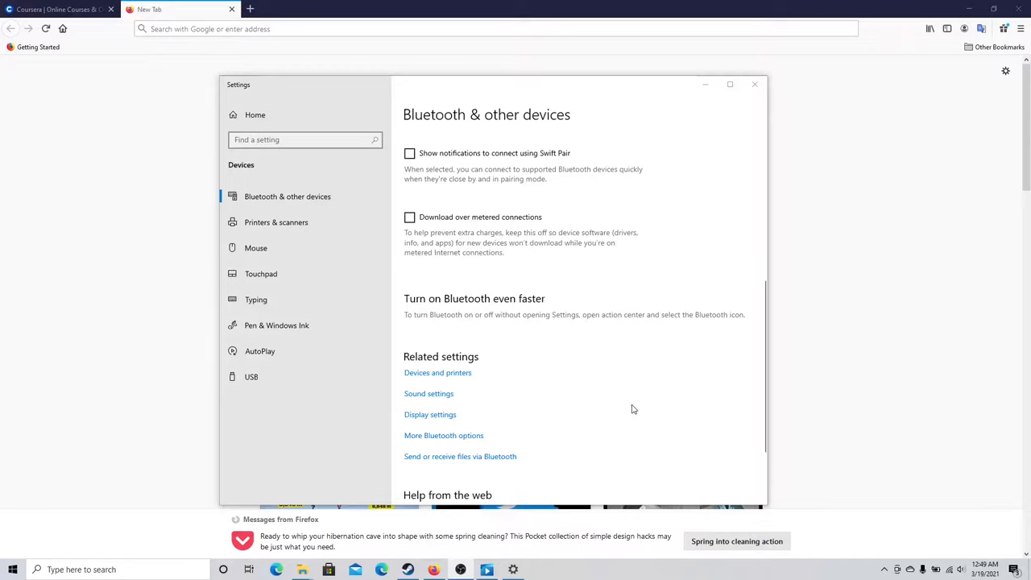
{"action": "mouse_move", "coordinate": [419, 374]}
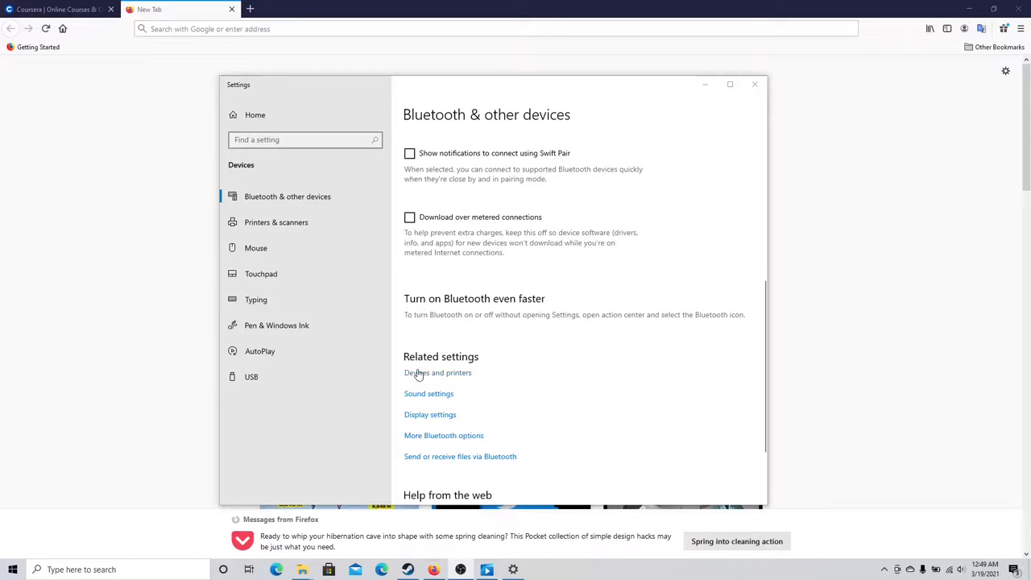
{"action": "mouse_move", "coordinate": [414, 460]}
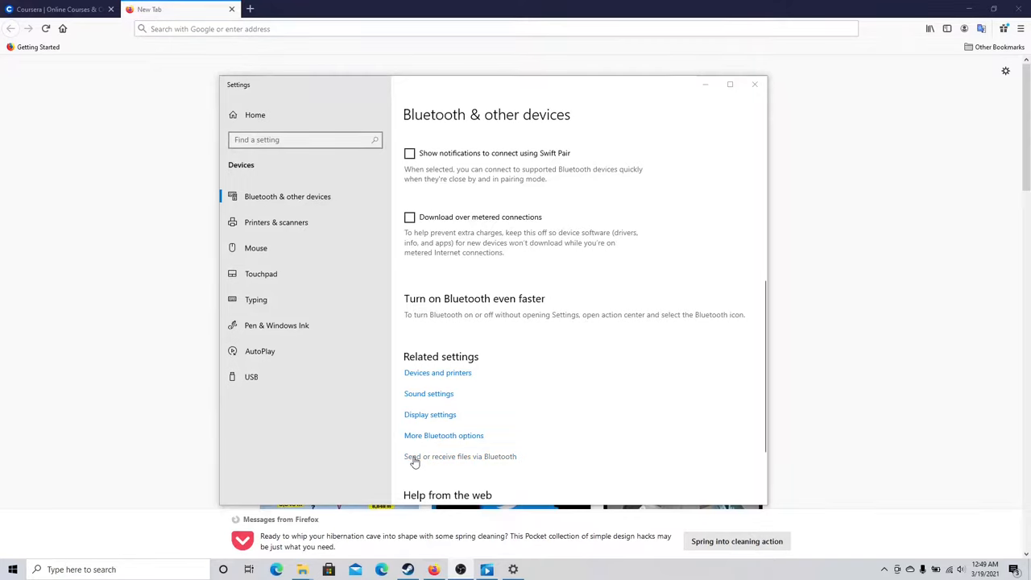
{"action": "mouse_move", "coordinate": [475, 460]}
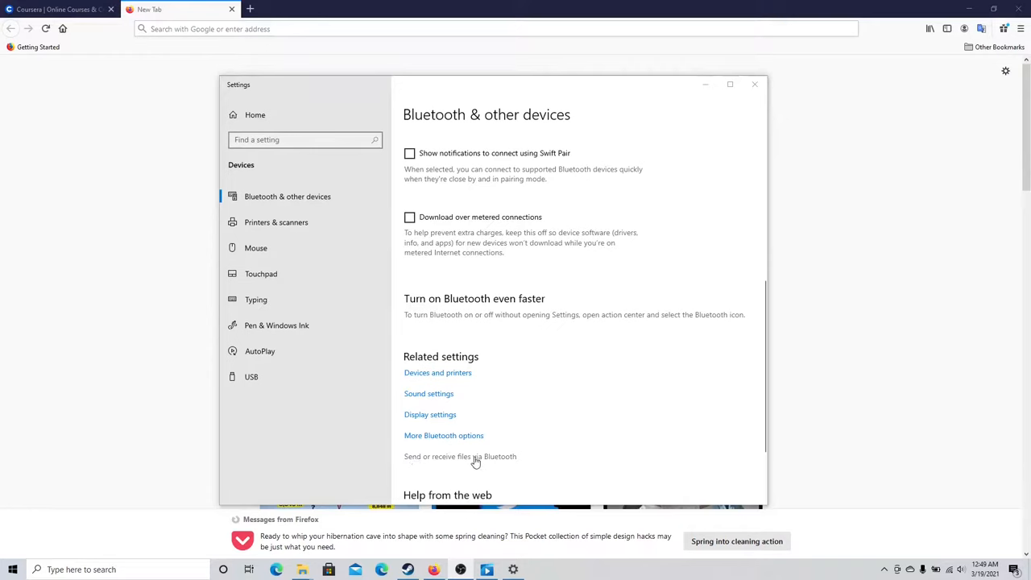
Start the Bluetooth file transfer wizard in Receive files mode
{"action": "left_click", "coordinate": [460, 457]}
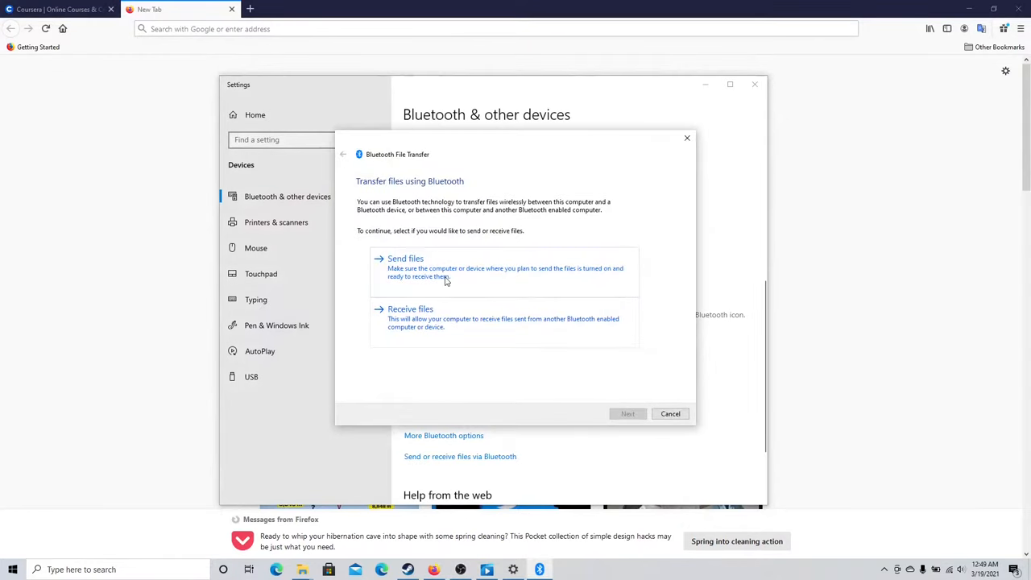
{"action": "mouse_move", "coordinate": [421, 326]}
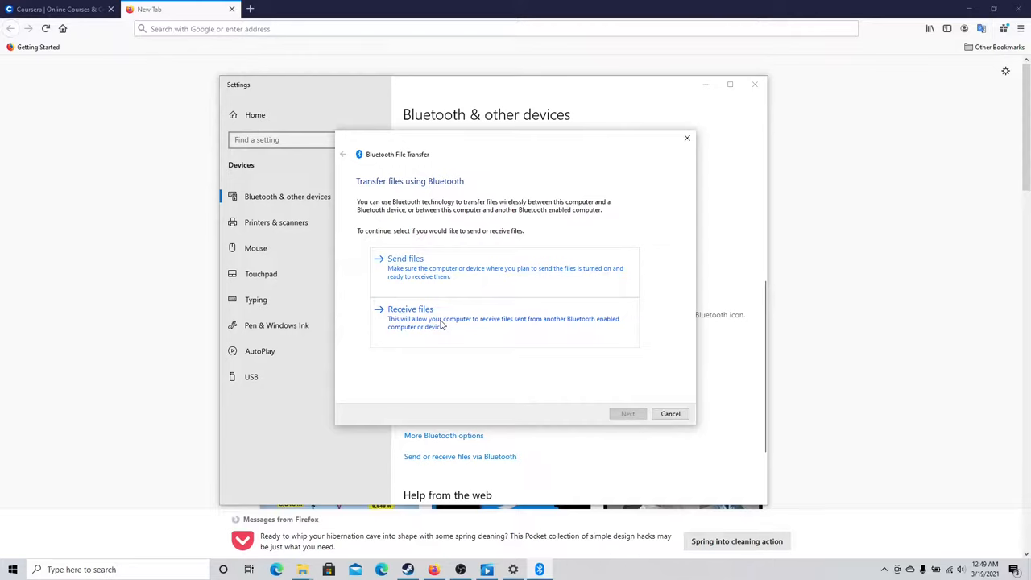
{"action": "left_click", "coordinate": [409, 309]}
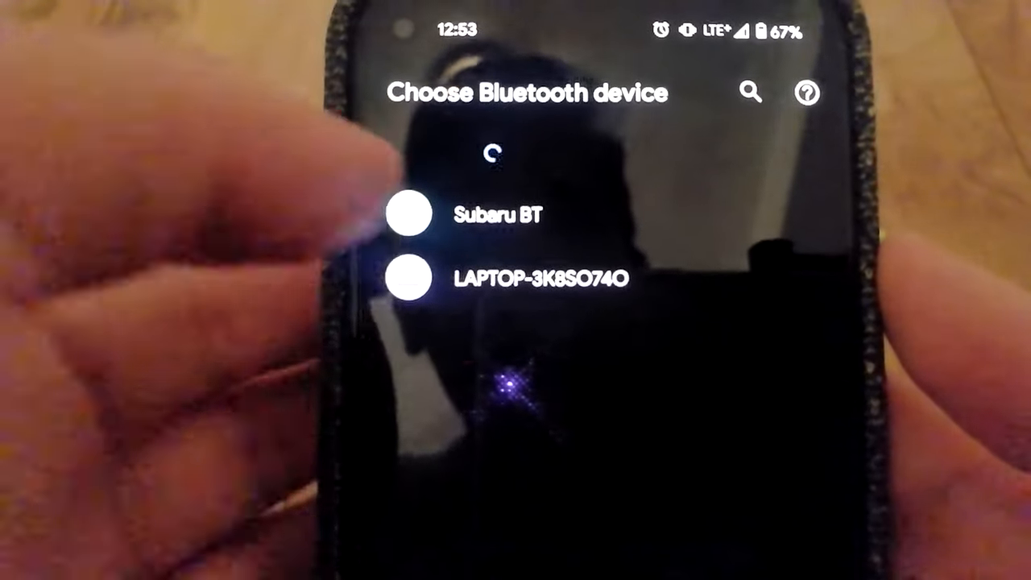
Send the photos over Bluetooth to LAPTOP-3K8SO74O
{"action": "left_click", "coordinate": [415, 282]}
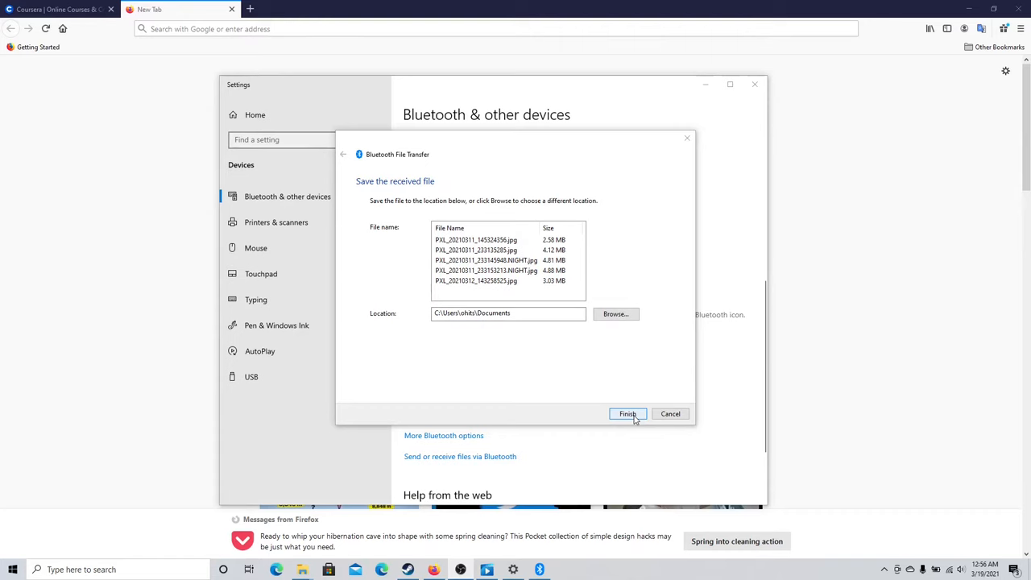
Save the received photos to Documents and finish the transfer wizard
{"action": "left_click", "coordinate": [628, 414]}
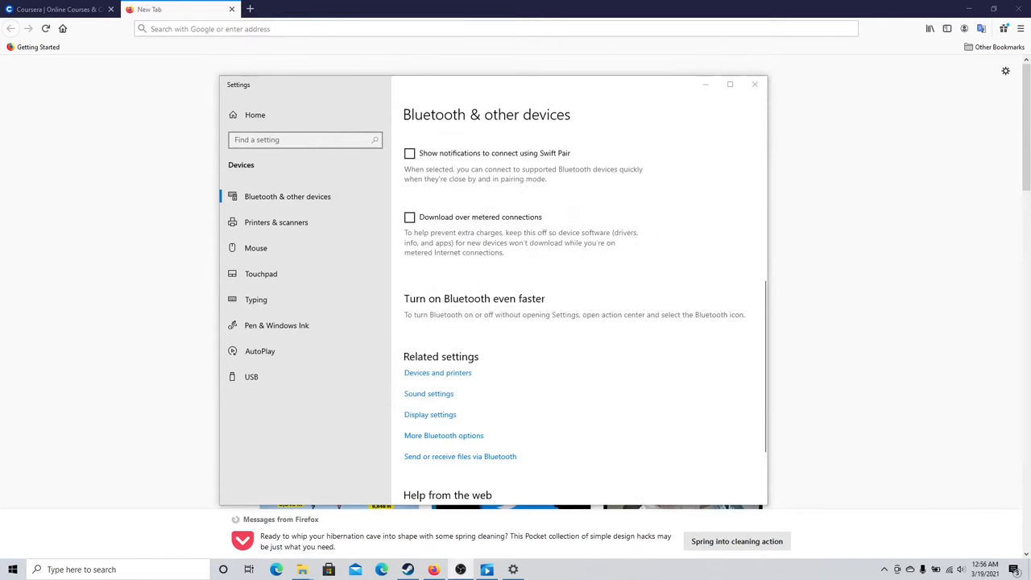